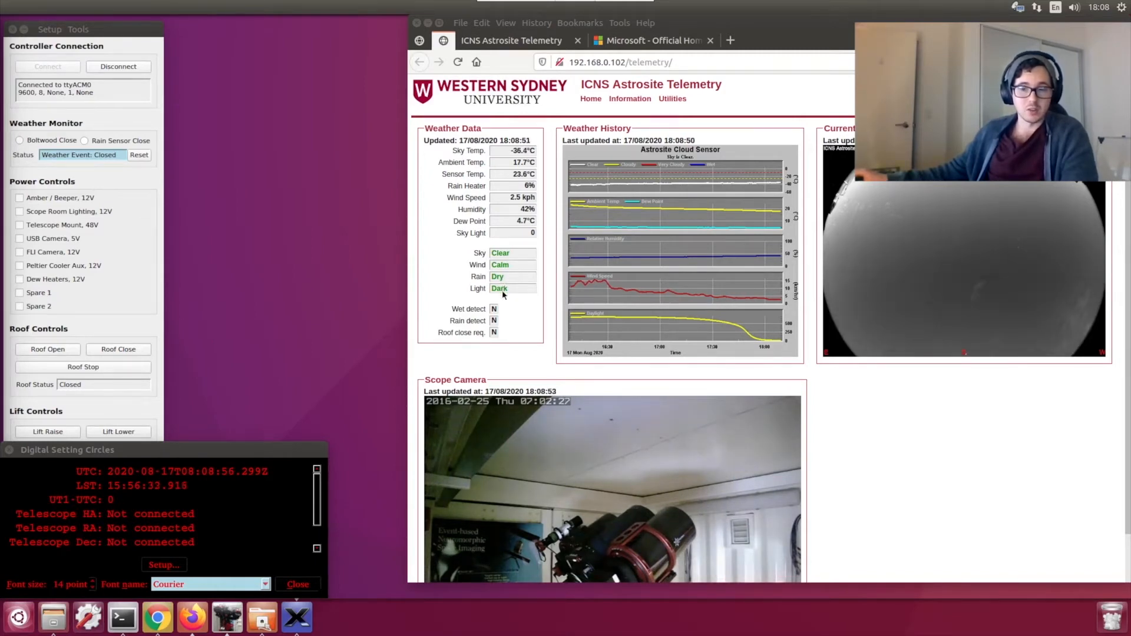
mouse_move(1032, 500)
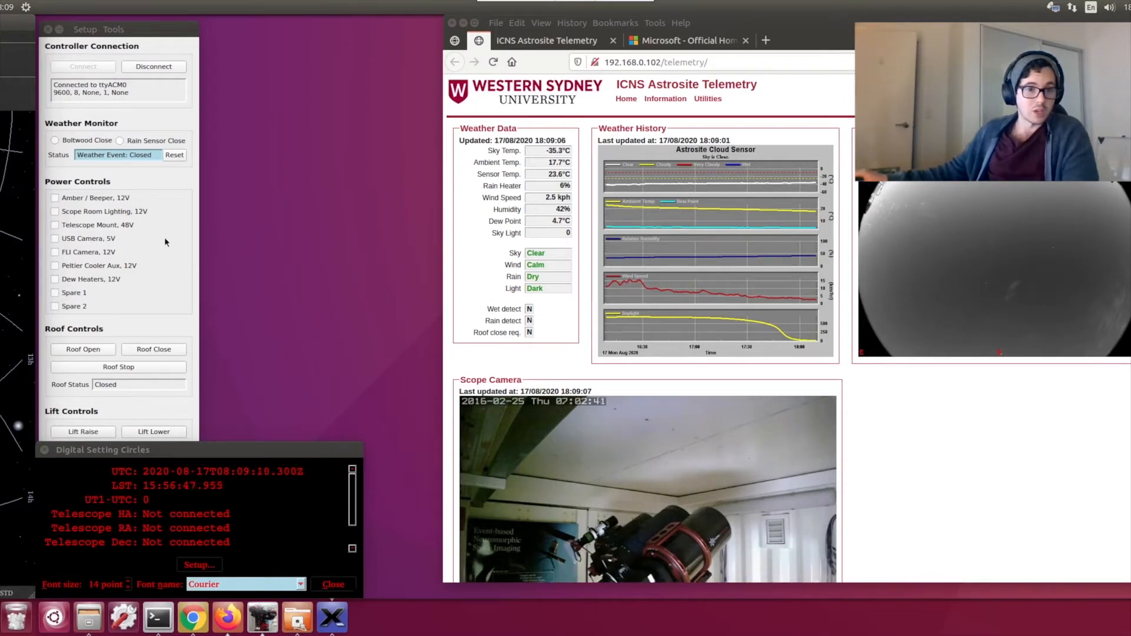
Step: Reset the Weather Monitor event in the Setup window so its status returns to Normal
click(153, 431)
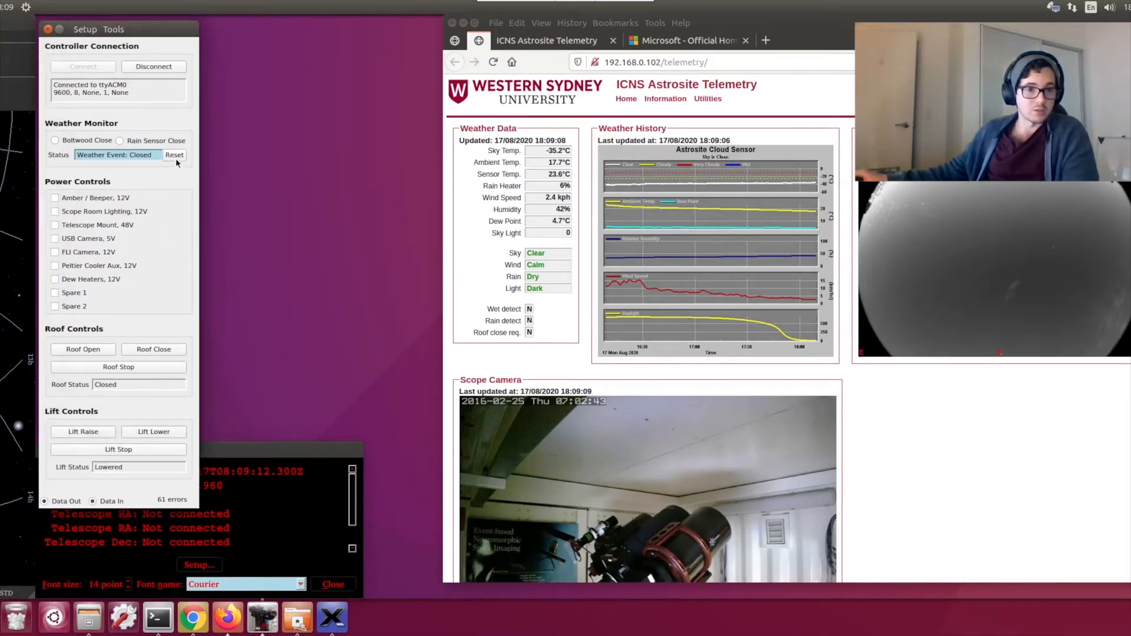
click(175, 154)
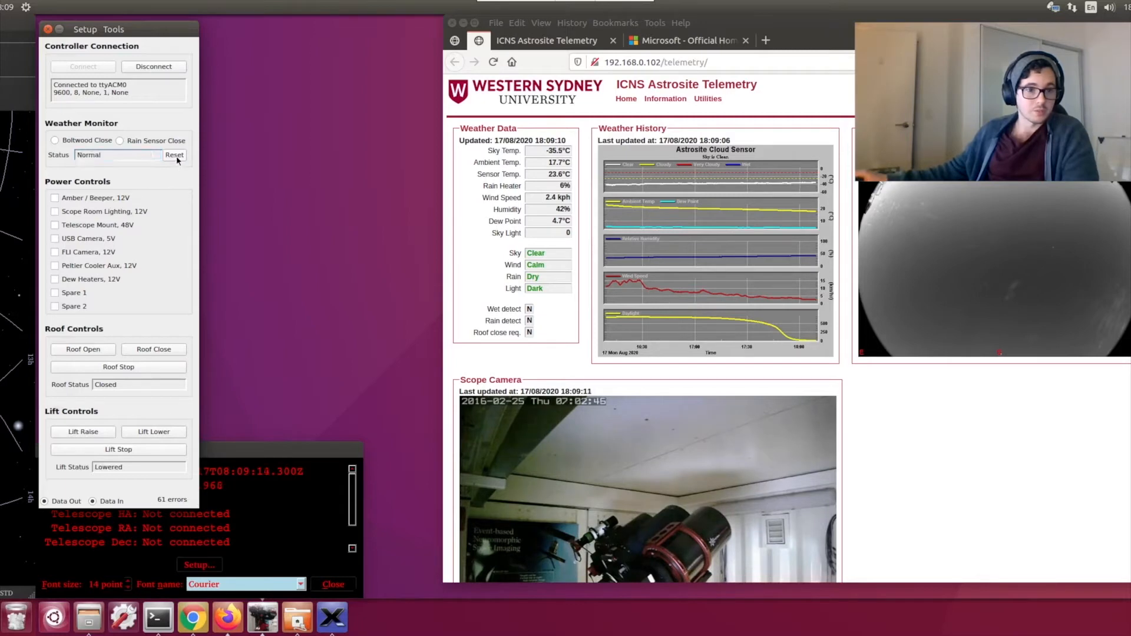